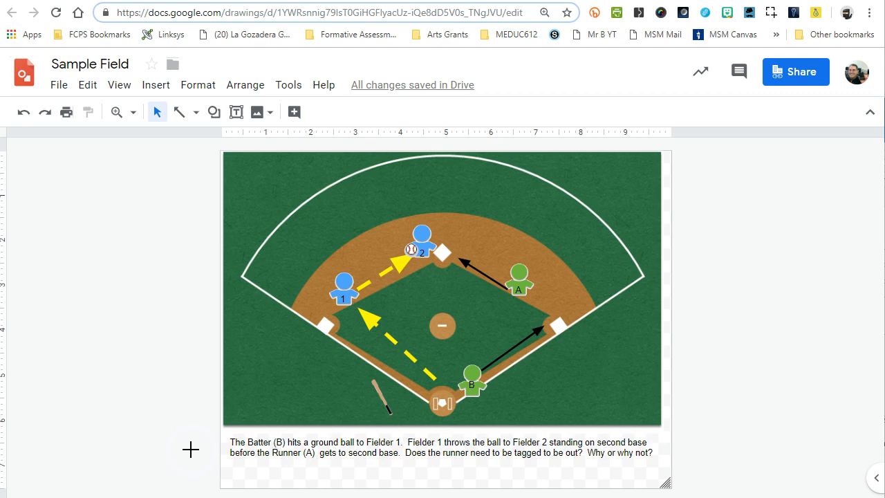
{"action": "mouse_move", "coordinate": [501, 116]}
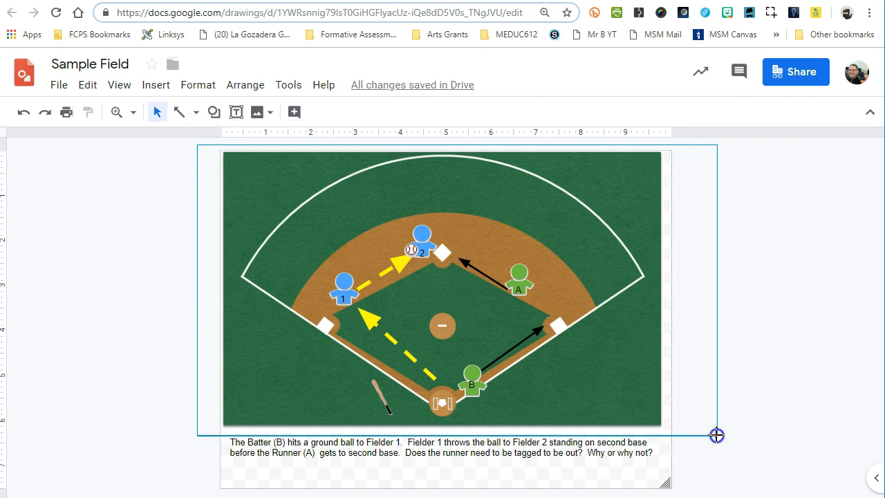
Copy every object of the baseball field diagram via the right-click menu
{"action": "left_click", "coordinate": [175, 284]}
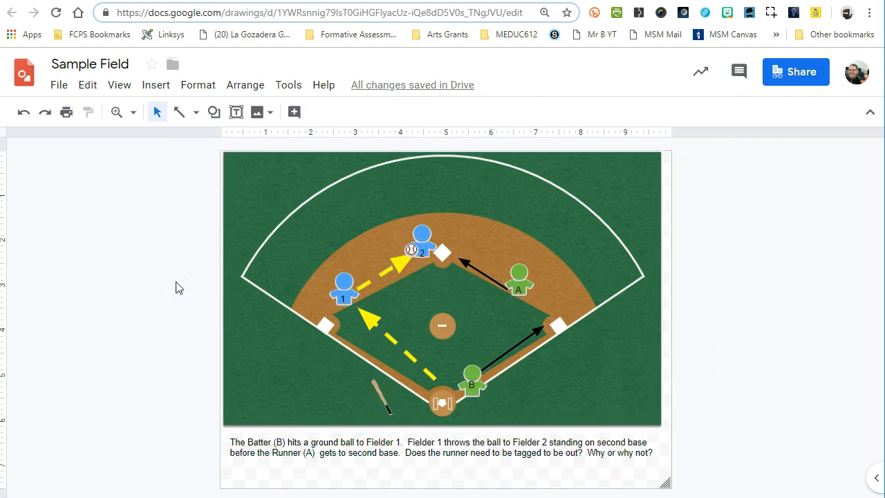
{"action": "left_click", "coordinate": [487, 256]}
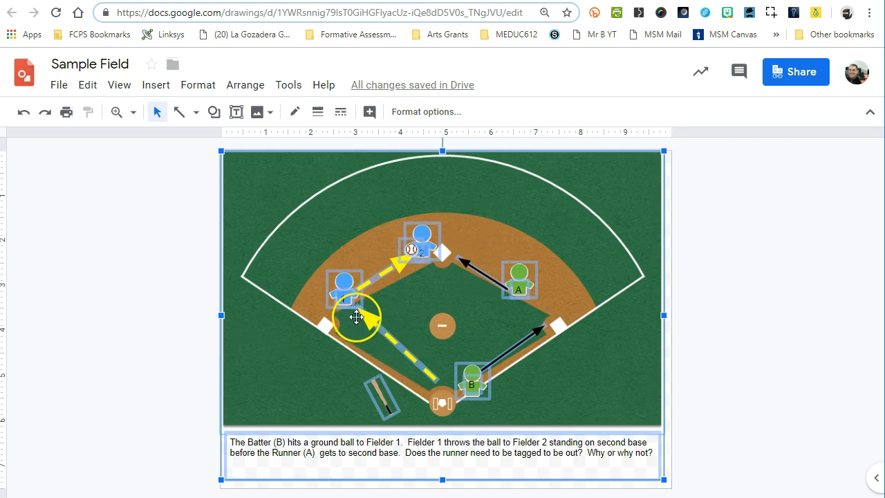
{"action": "right_click", "coordinate": [357, 316]}
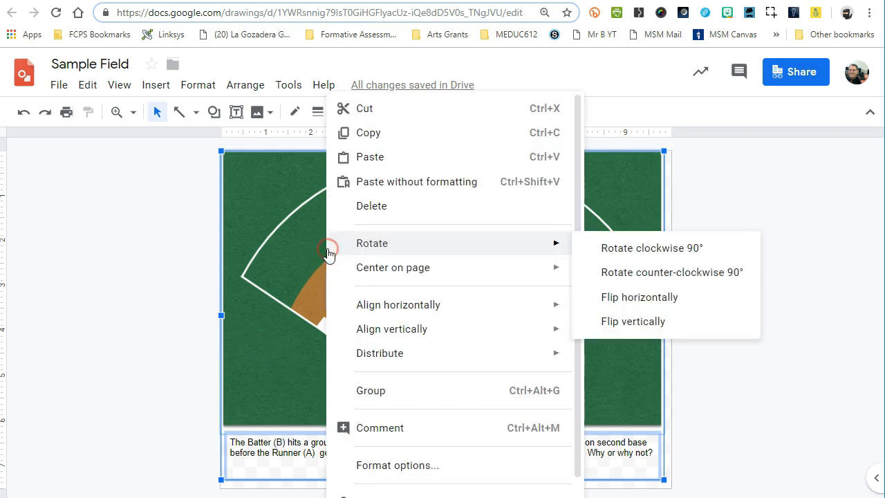
{"action": "left_click", "coordinate": [141, 274]}
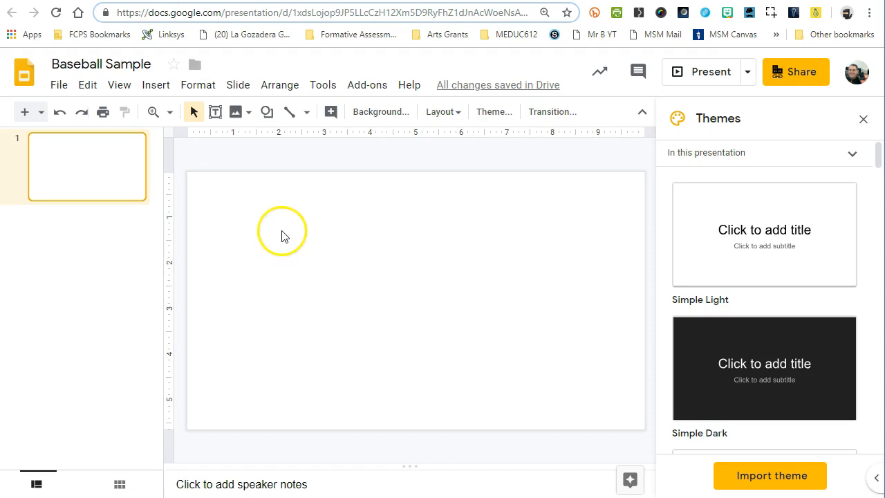
{"action": "mouse_move", "coordinate": [258, 223]}
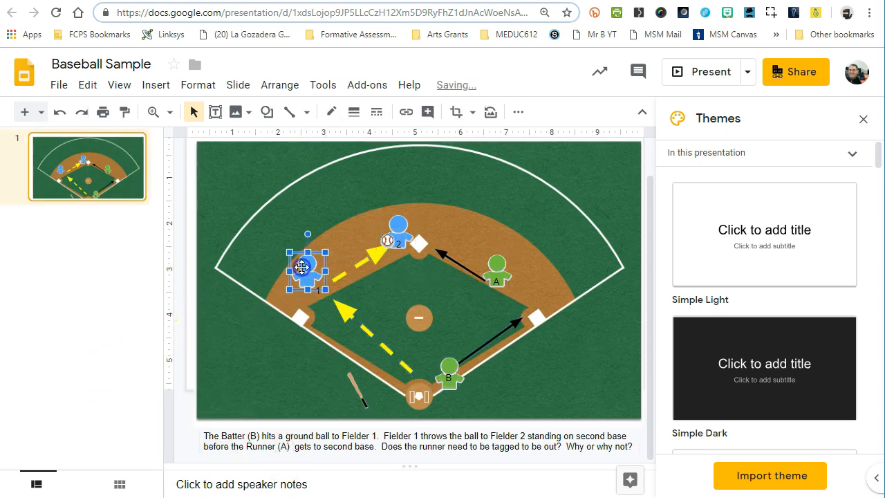
Shrink the pasted field picture by its corner handle, leaving players and arrows behind
{"action": "left_click_drag", "start_coordinate": [307, 268], "coordinate": [315, 282]}
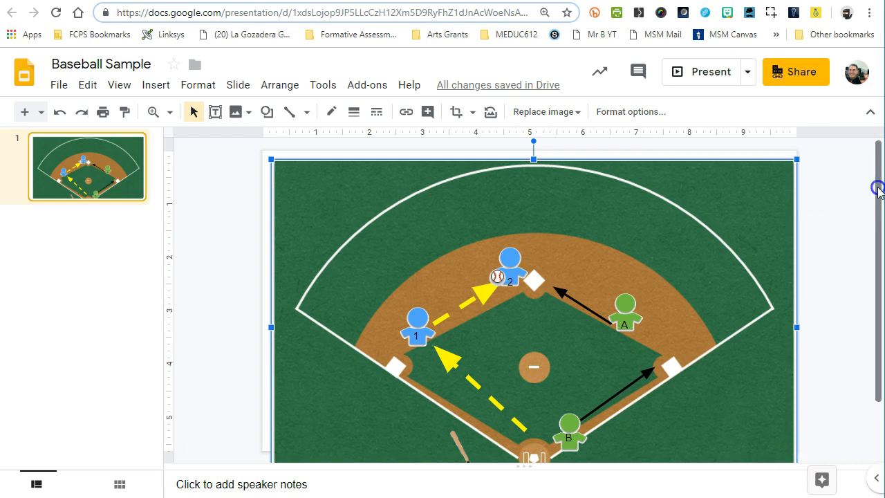
{"action": "scroll", "scroll_direction": "down", "scroll_amount": 3}
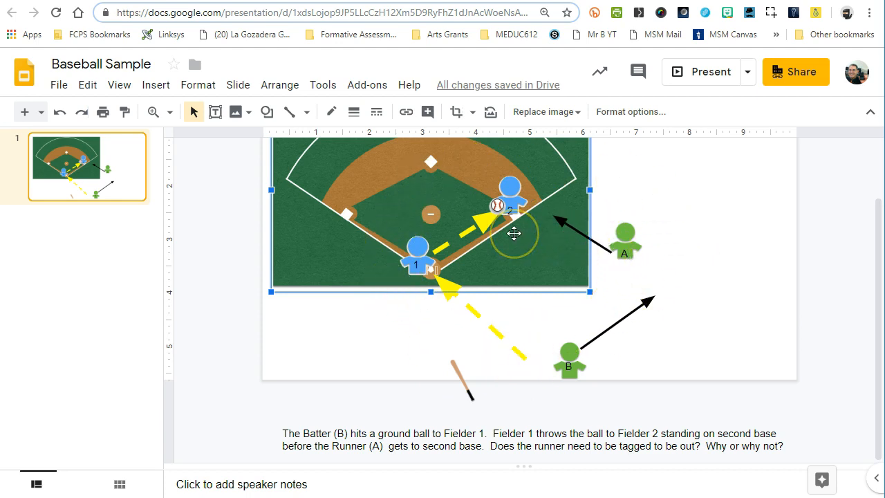
{"action": "mouse_move", "coordinate": [514, 232]}
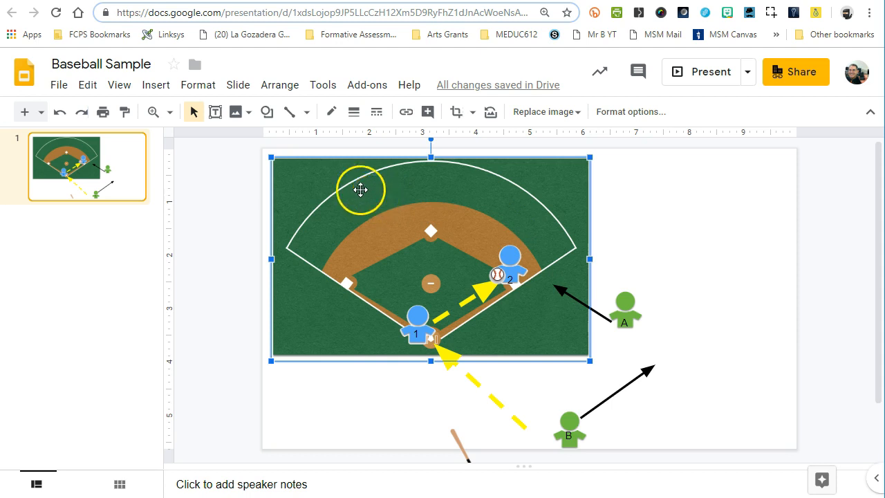
Download the Sample Field drawing as a PNG image from the File menu
{"action": "left_click", "coordinate": [60, 111]}
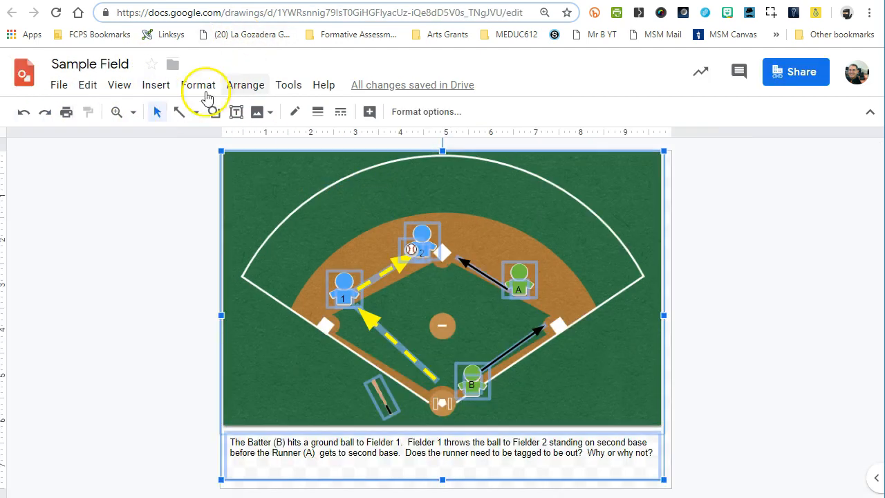
{"action": "left_click", "coordinate": [58, 84]}
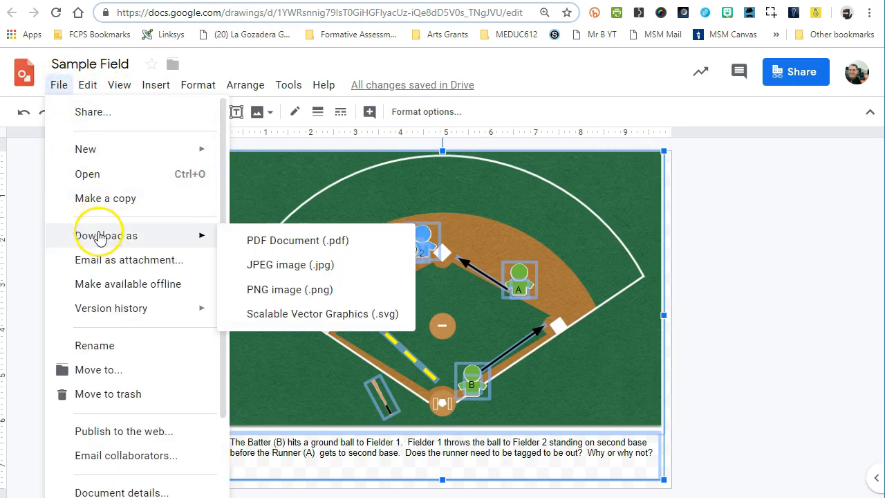
{"action": "mouse_move", "coordinate": [290, 289]}
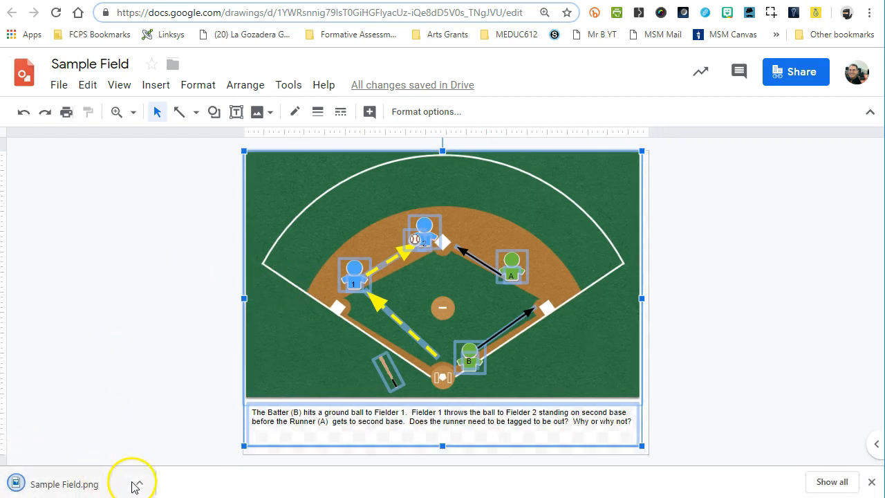
{"action": "mouse_move", "coordinate": [141, 484]}
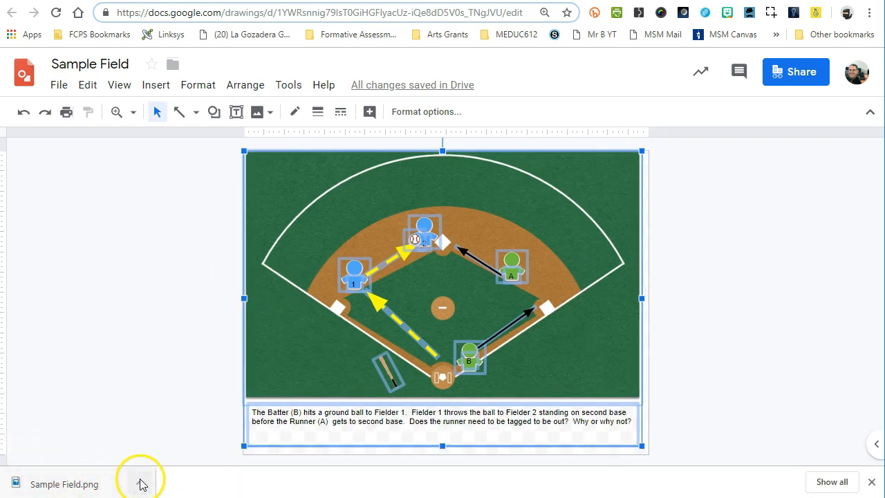
{"action": "left_click", "coordinate": [138, 484]}
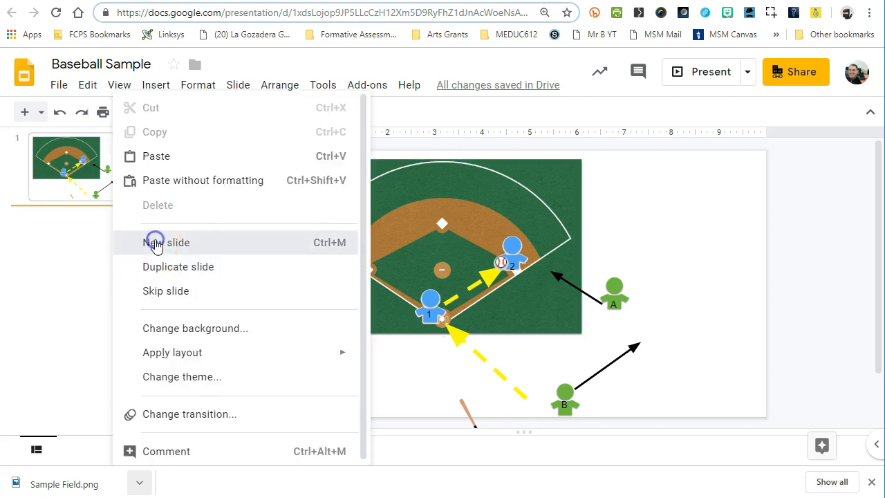
Add a second slide after the first in the Baseball Sample presentation
{"action": "left_click", "coordinate": [166, 242]}
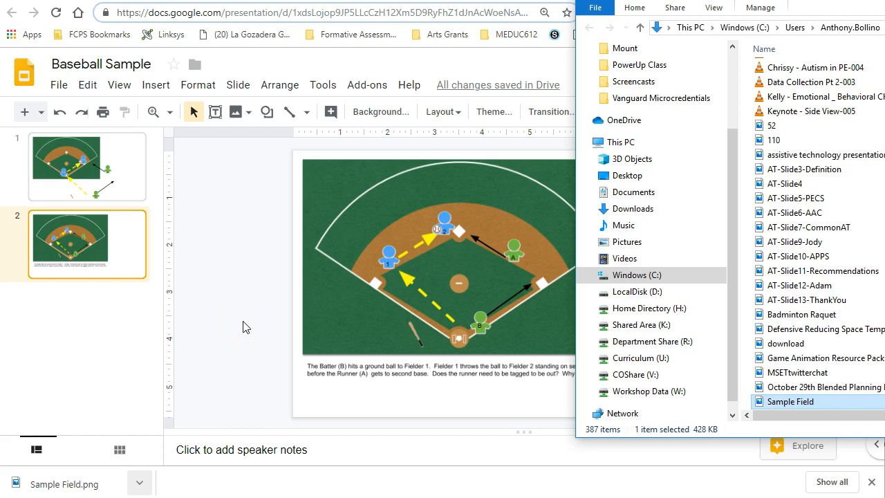
Upload the Sample Field image from the Downloads folder onto the second slide
{"action": "left_click", "coordinate": [155, 85]}
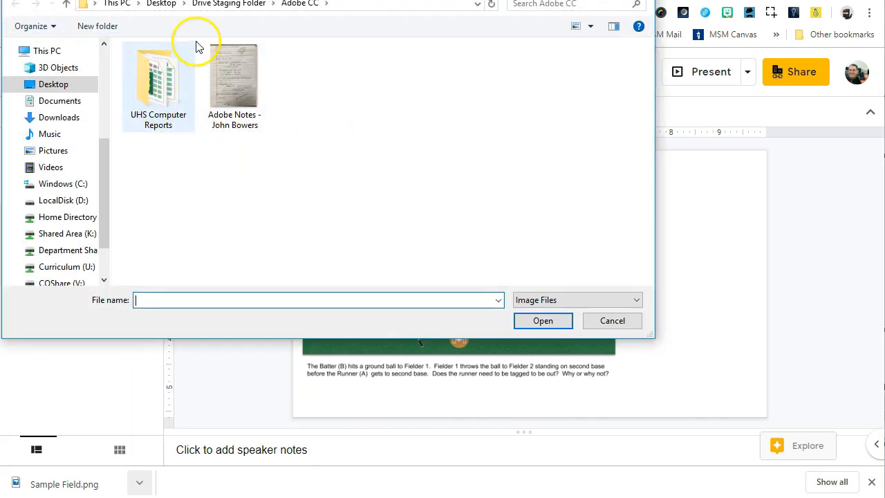
{"action": "left_click", "coordinate": [47, 50]}
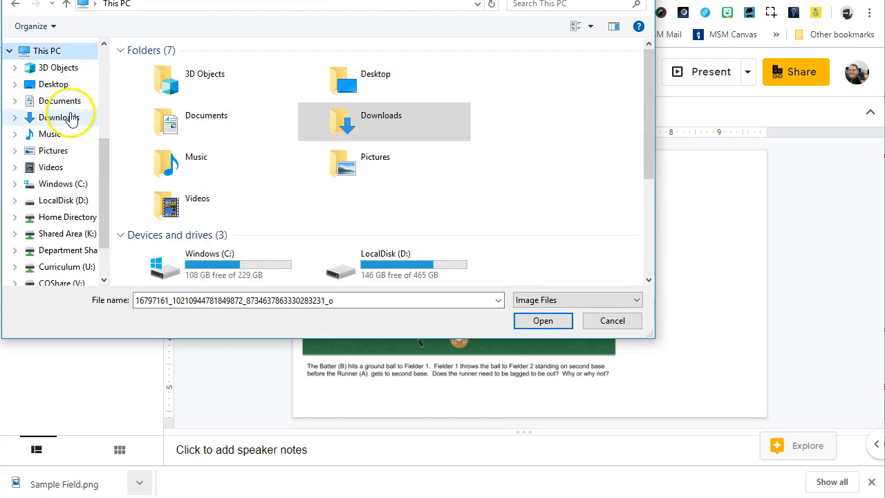
{"action": "double_click", "coordinate": [382, 117]}
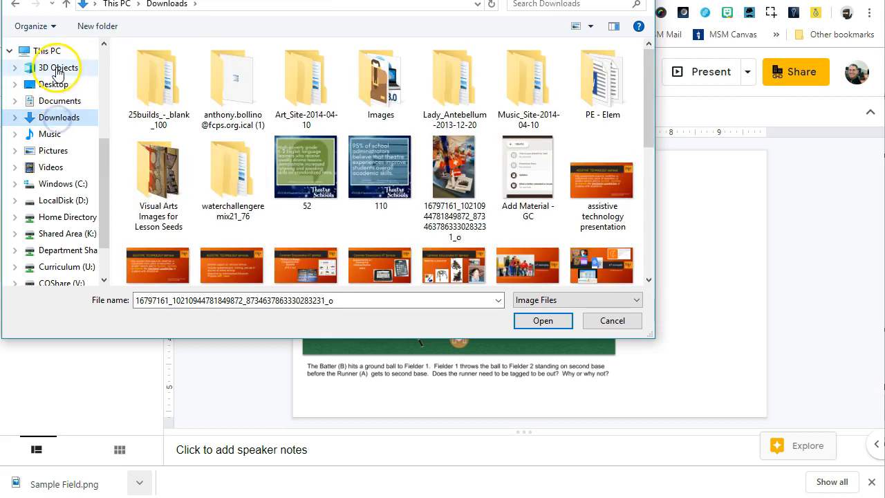
{"action": "scroll", "scroll_direction": "down", "scroll_amount": 3}
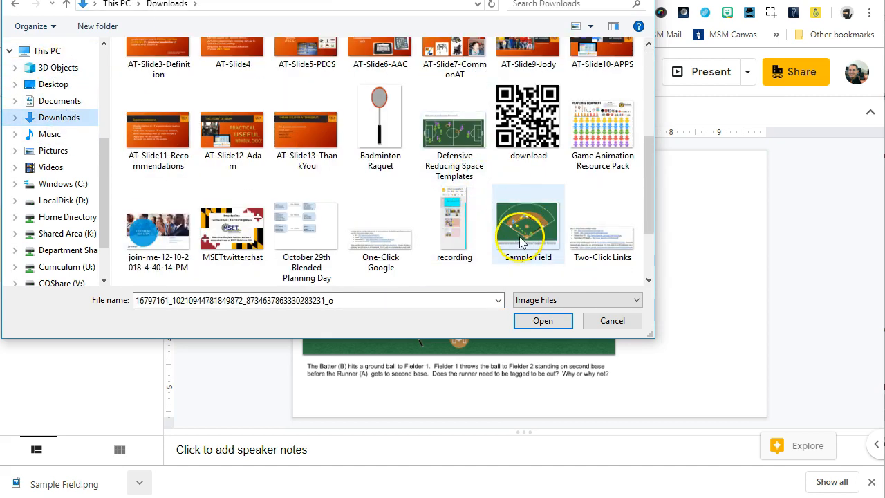
{"action": "left_click", "coordinate": [543, 320]}
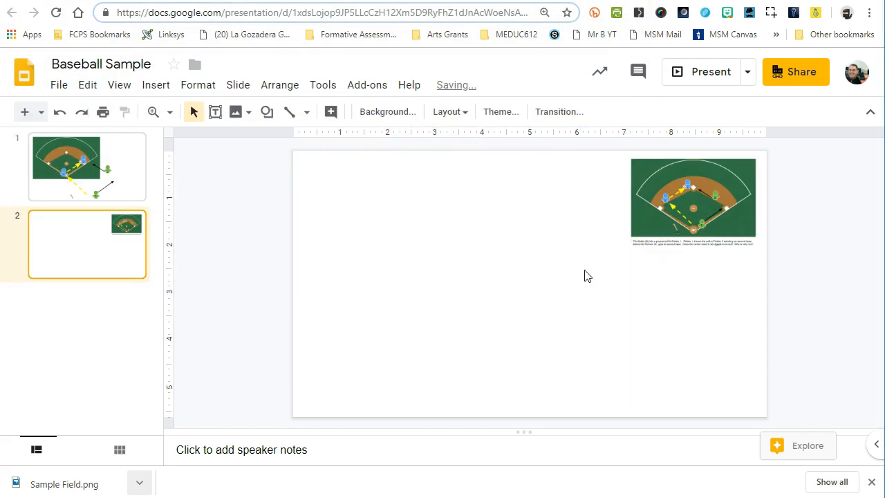
Enlarge the inserted field picture to cover most of the slide
{"action": "left_click", "coordinate": [693, 201]}
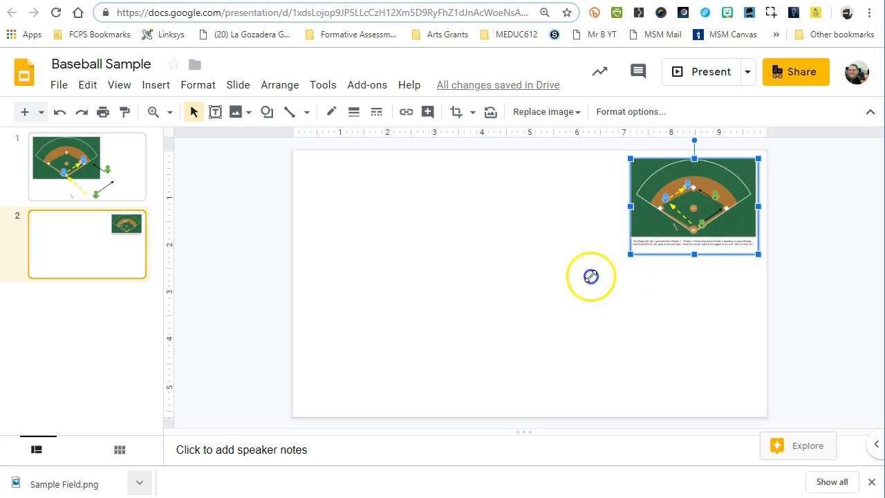
{"action": "left_click_drag", "start_coordinate": [694, 205], "coordinate": [581, 290]}
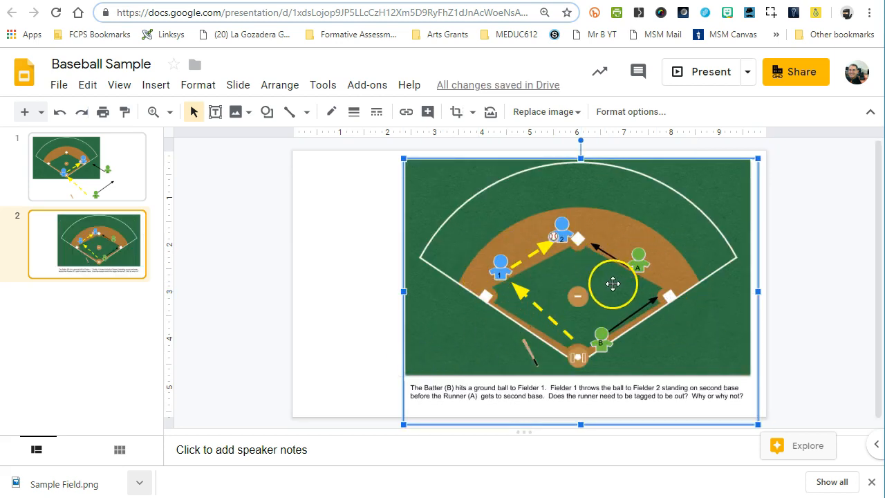
{"action": "left_click", "coordinate": [246, 270]}
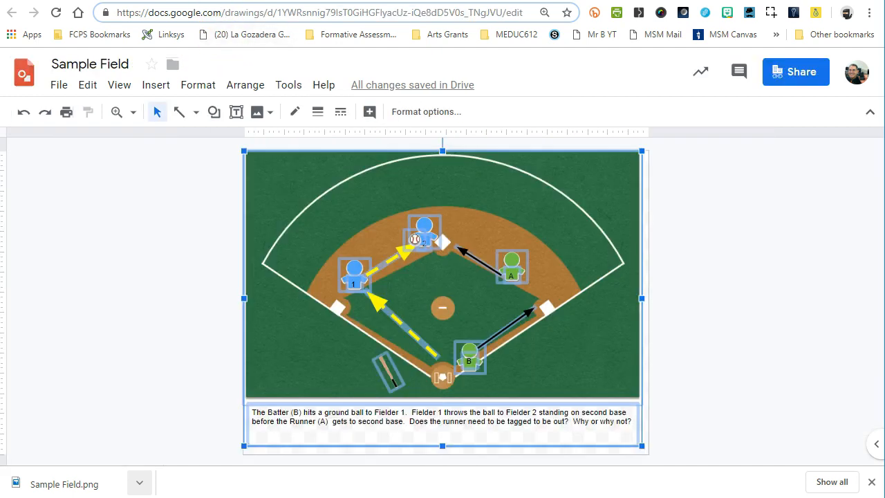
Set up Publish to the web for the drawing with Medium 960x720 image size
{"action": "left_click", "coordinate": [196, 259]}
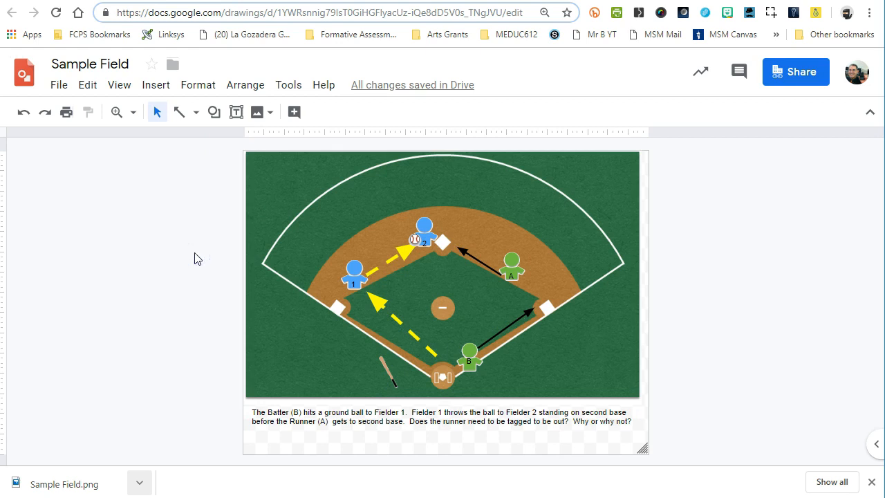
{"action": "mouse_move", "coordinate": [190, 228]}
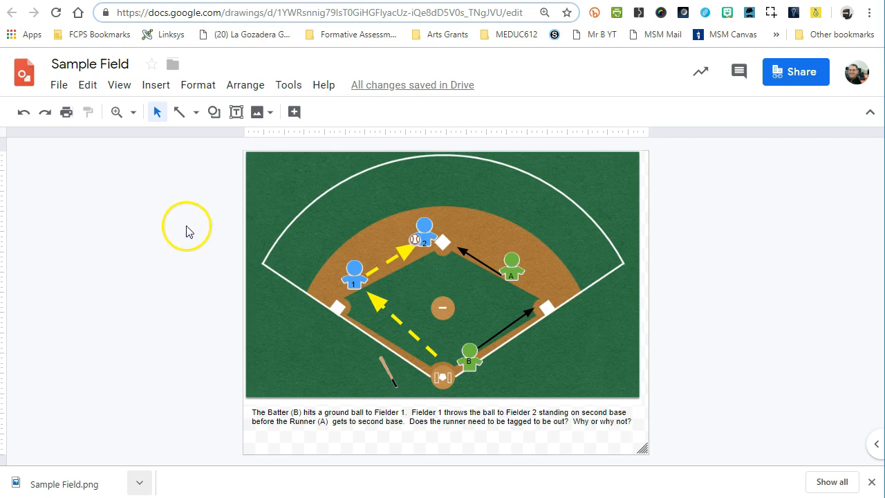
{"action": "mouse_move", "coordinate": [219, 368]}
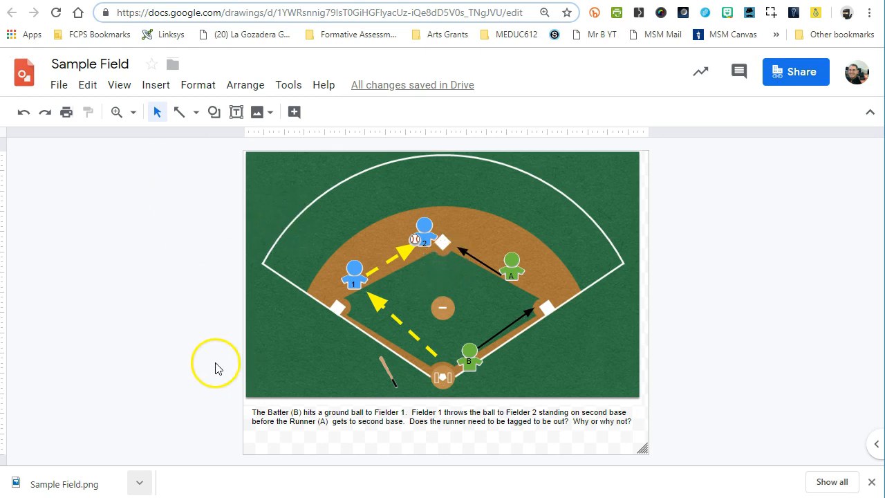
{"action": "mouse_move", "coordinate": [200, 365]}
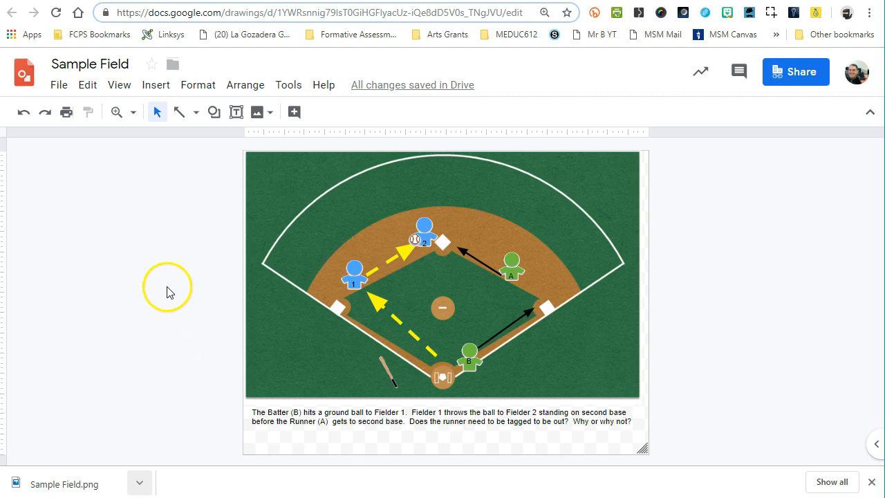
{"action": "mouse_move", "coordinate": [103, 152]}
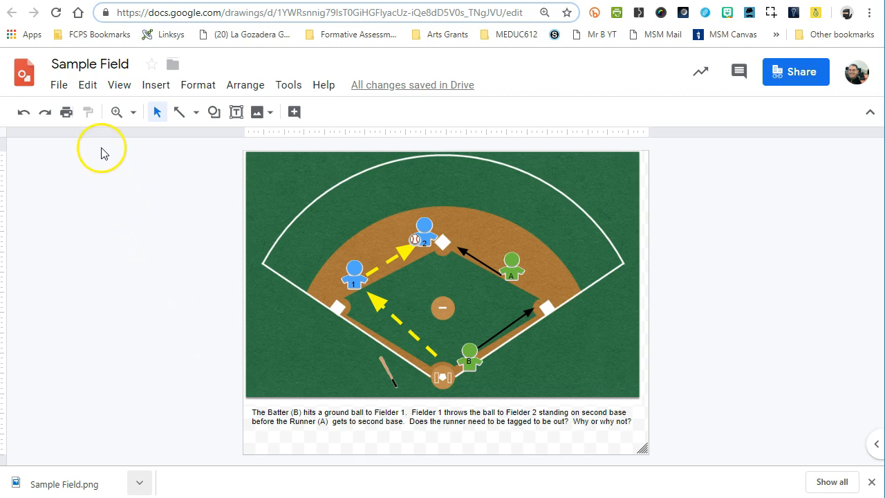
{"action": "left_click", "coordinate": [58, 85]}
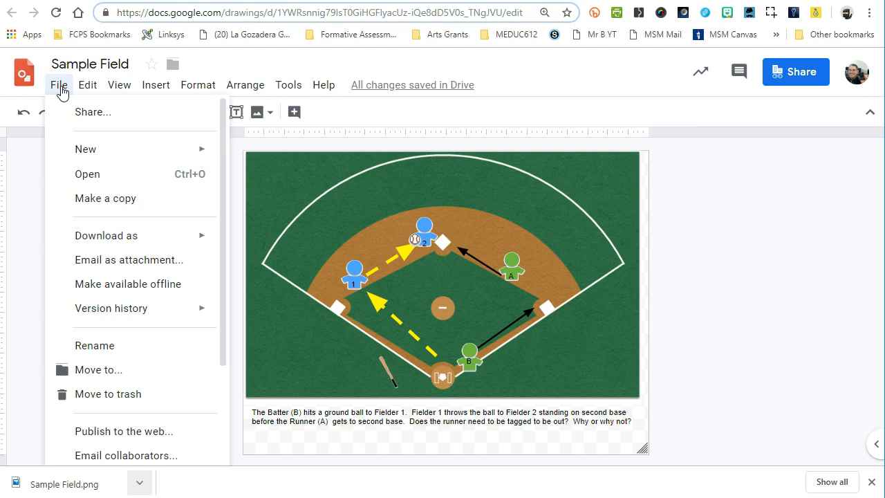
{"action": "mouse_move", "coordinate": [148, 394]}
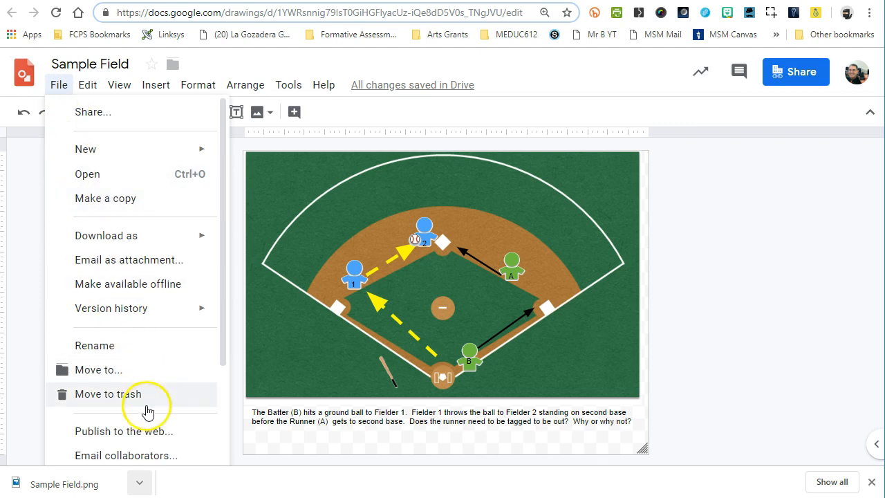
{"action": "left_click", "coordinate": [124, 432]}
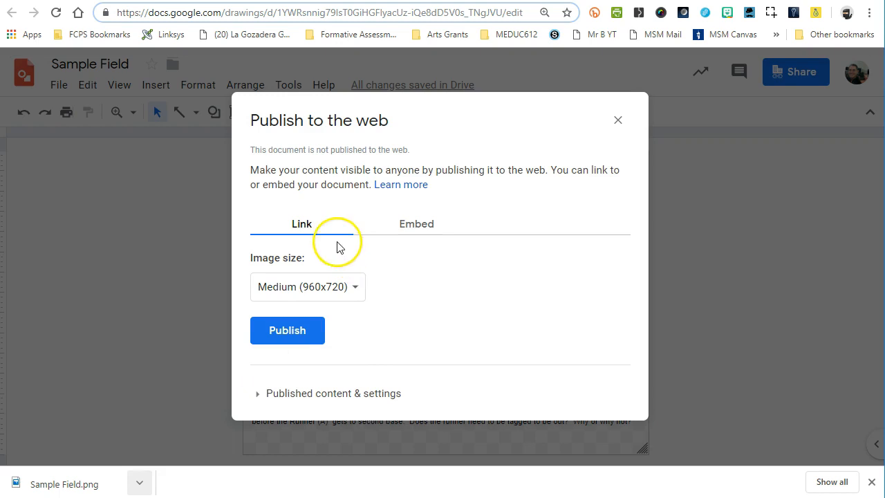
{"action": "mouse_move", "coordinate": [276, 247]}
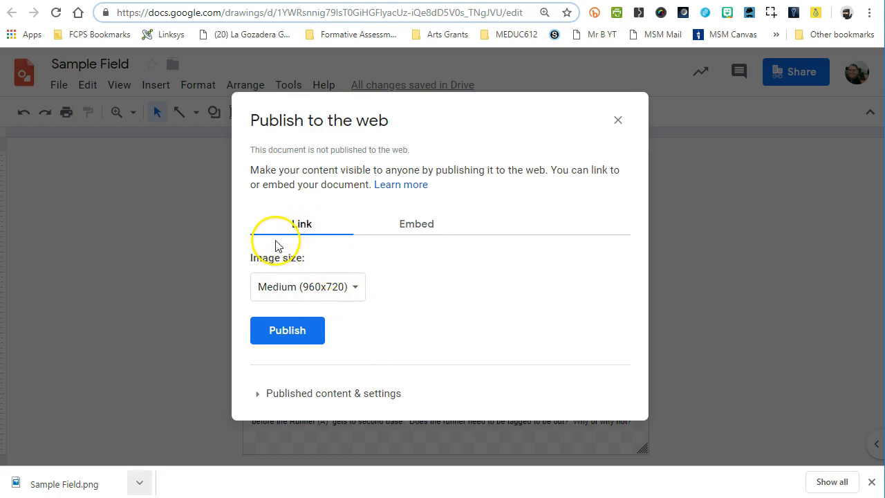
{"action": "left_click", "coordinate": [307, 286]}
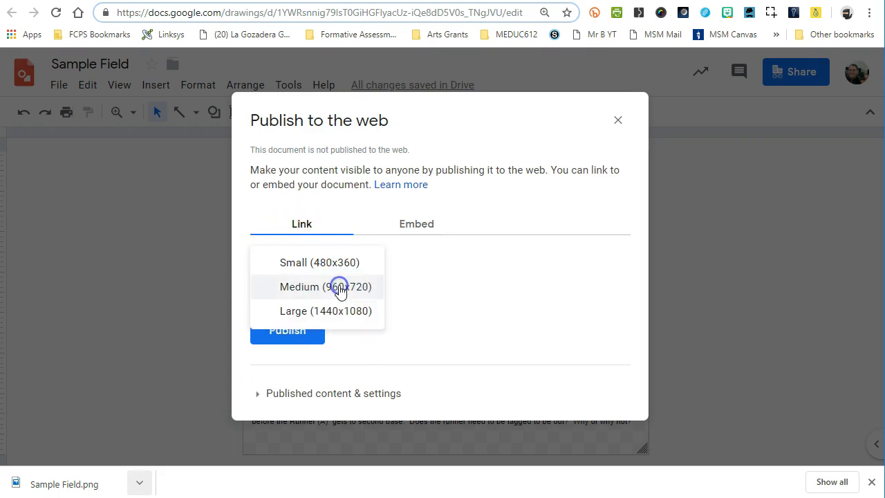
{"action": "mouse_move", "coordinate": [339, 265]}
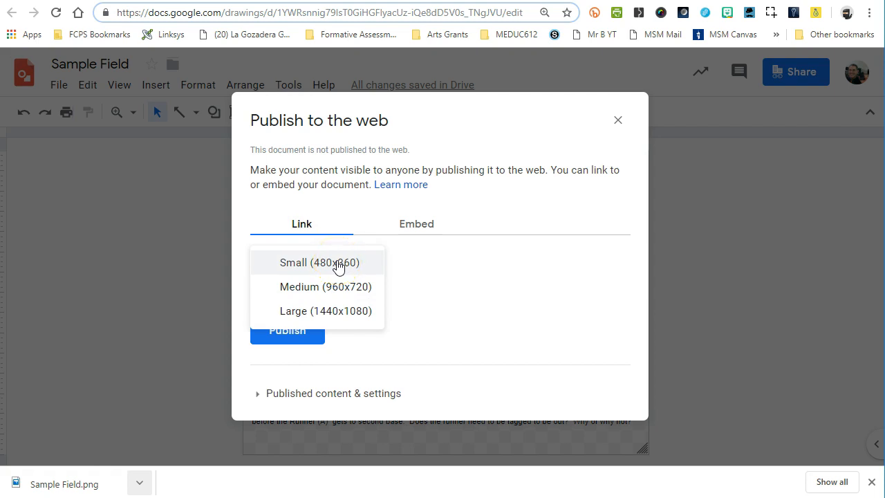
{"action": "left_click", "coordinate": [326, 287]}
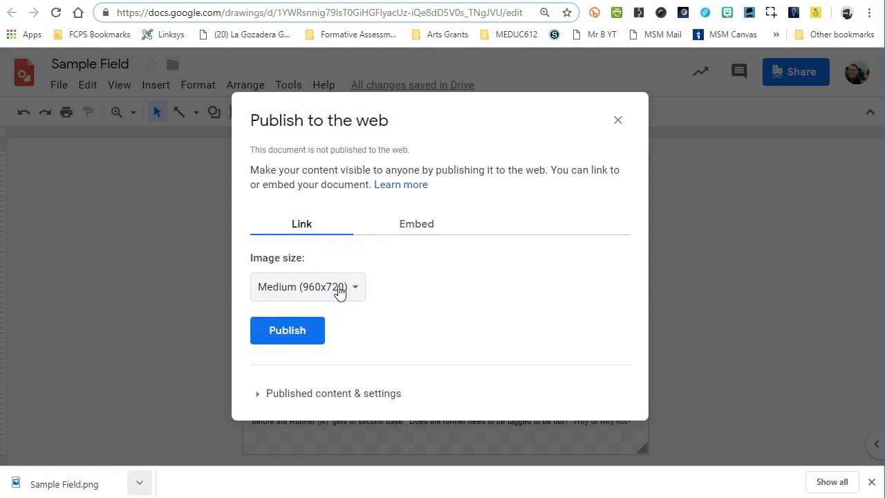
Publish the drawing, confirm, and copy the published image link
{"action": "left_click", "coordinate": [288, 329]}
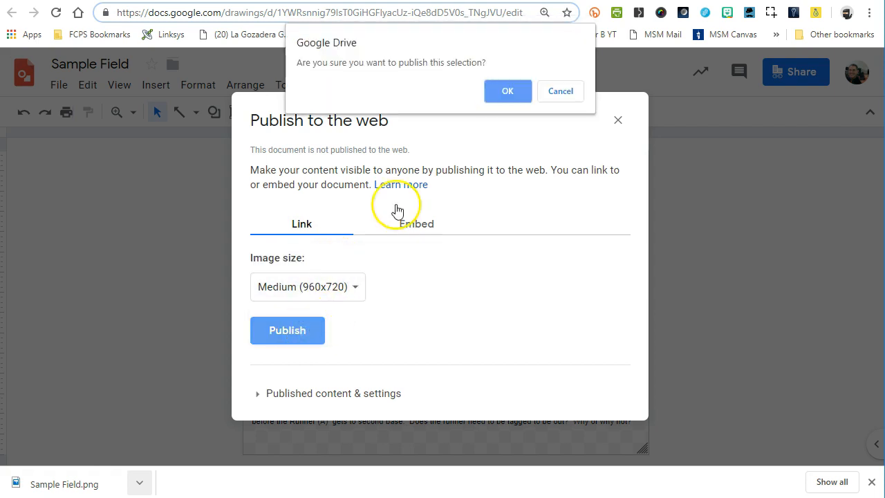
{"action": "left_click", "coordinate": [508, 92]}
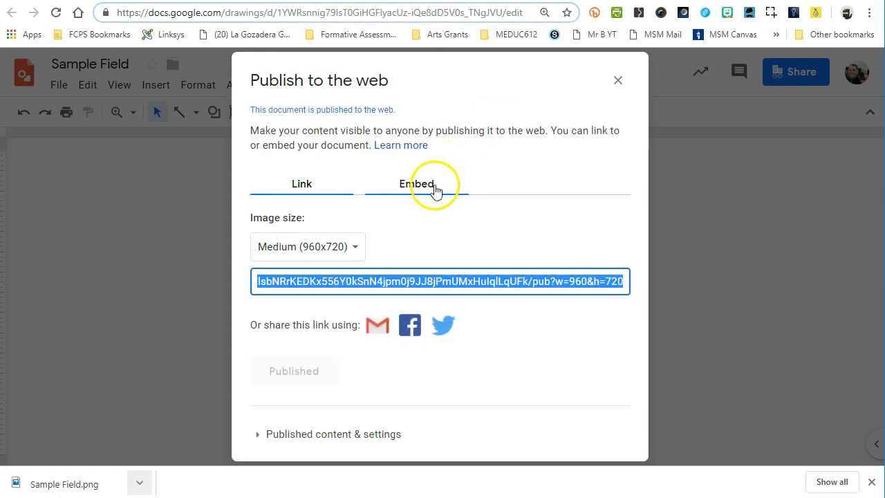
{"action": "right_click", "coordinate": [339, 280]}
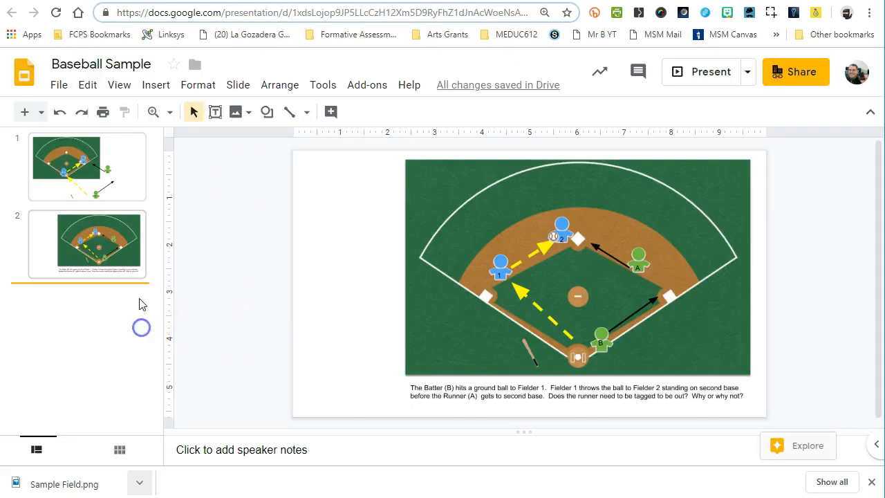
Add a new blank third slide from the Slide menu
{"action": "left_click", "coordinate": [198, 85]}
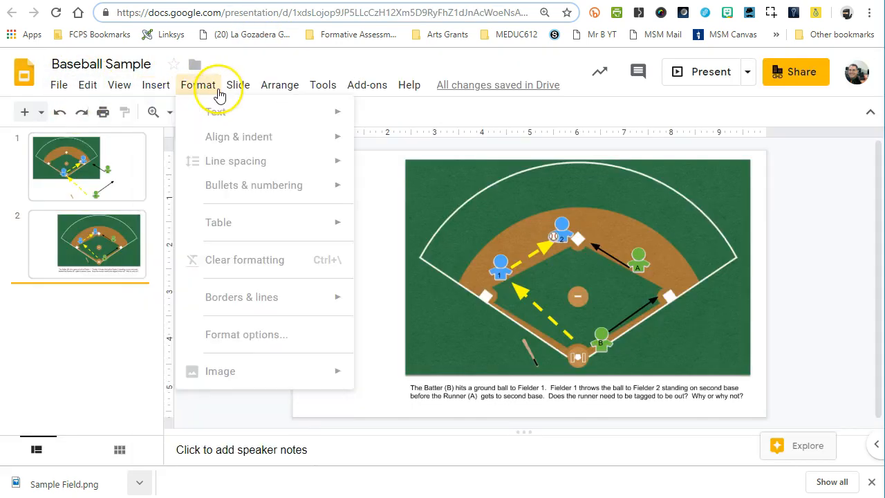
{"action": "left_click", "coordinate": [237, 85]}
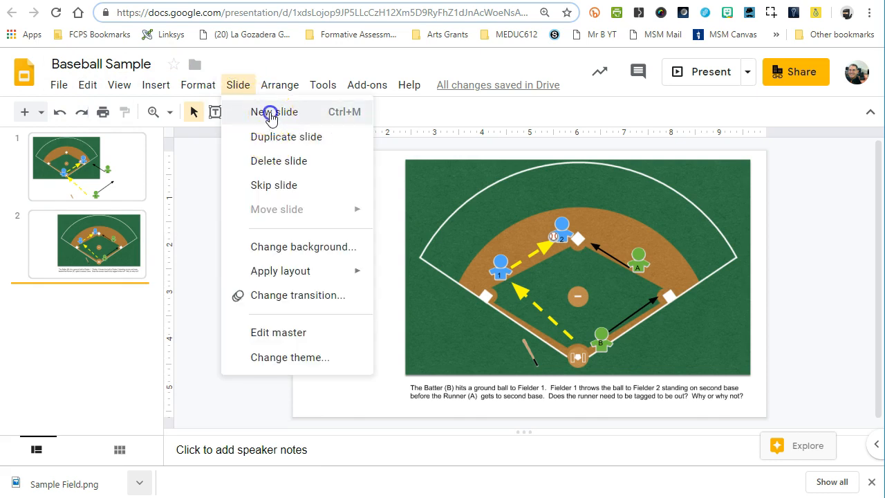
{"action": "left_click", "coordinate": [277, 110]}
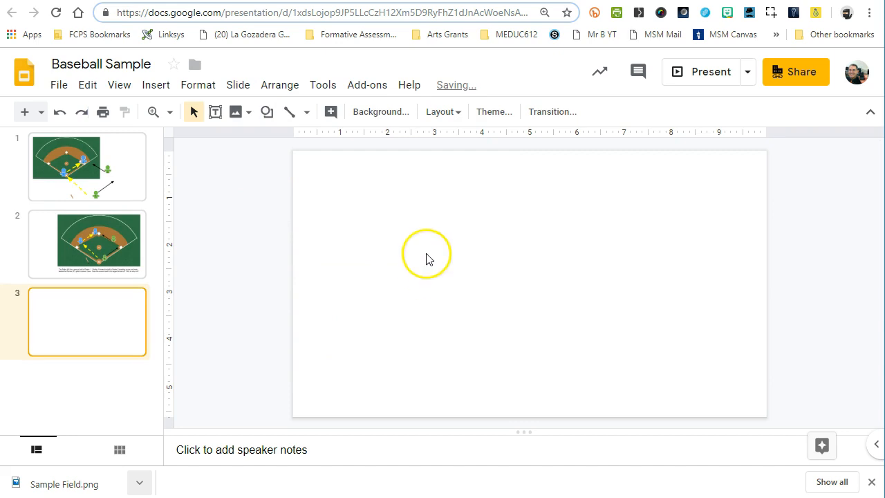
Insert the field diagram by URL using the published docs.google.com/drawings link
{"action": "left_click", "coordinate": [155, 84]}
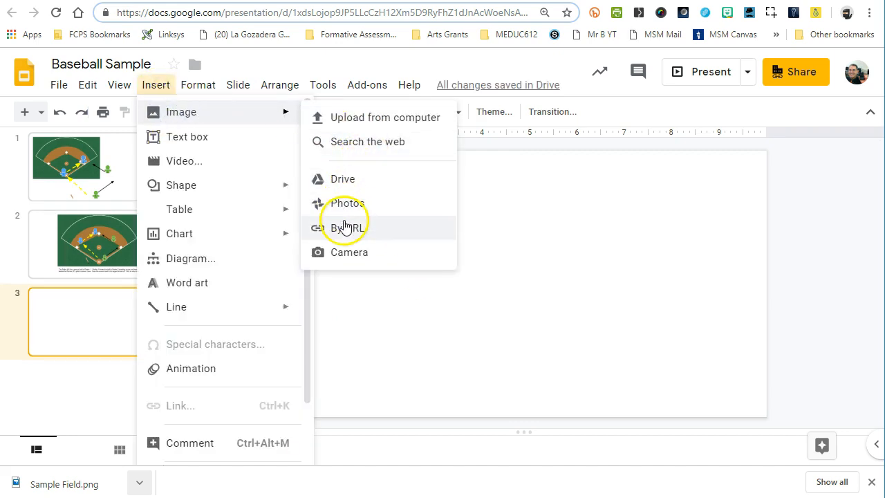
{"action": "left_click", "coordinate": [348, 227]}
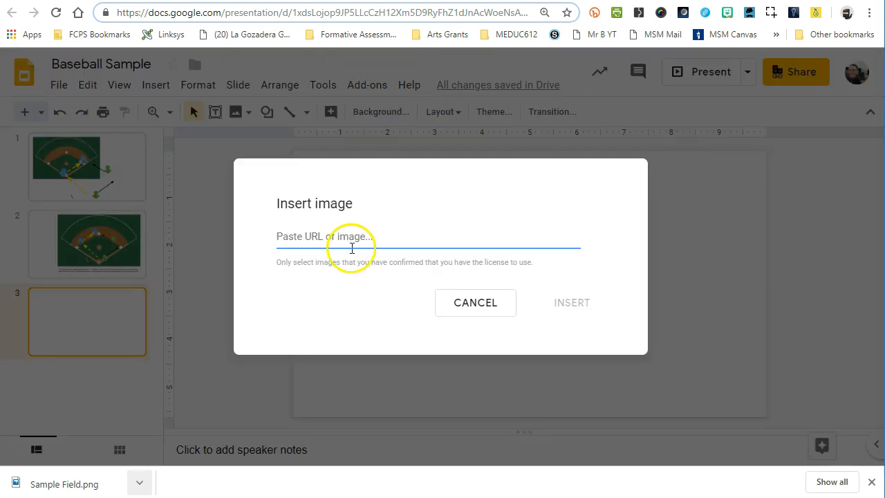
{"action": "type", "text": "https://docs.google.com/drawings/d/e/2PACX-1vT0frXISc6jNGBKK"}
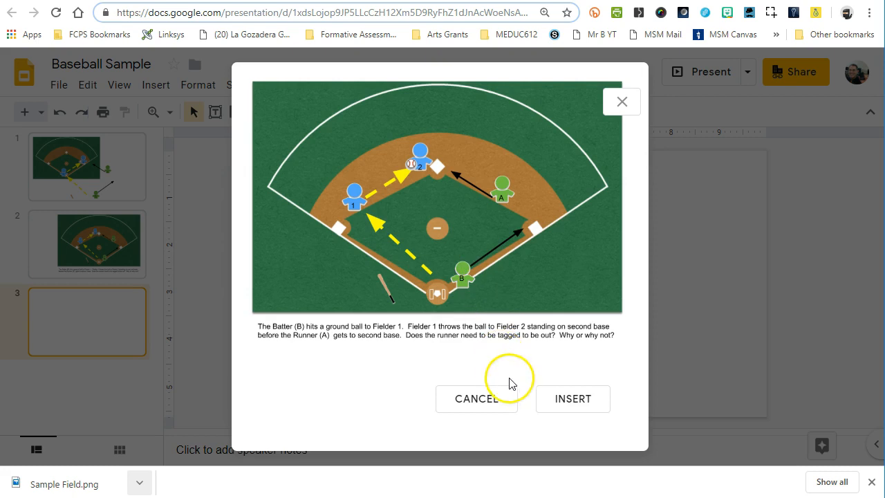
{"action": "mouse_move", "coordinate": [573, 399]}
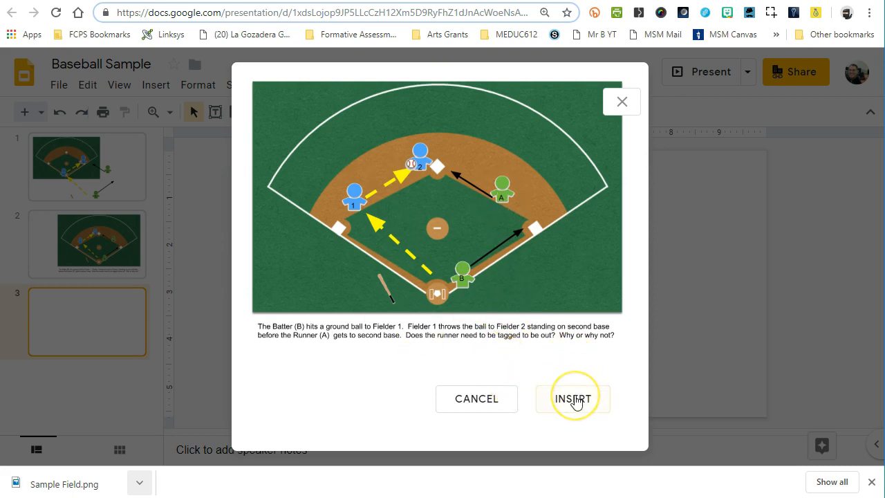
{"action": "left_click", "coordinate": [573, 398]}
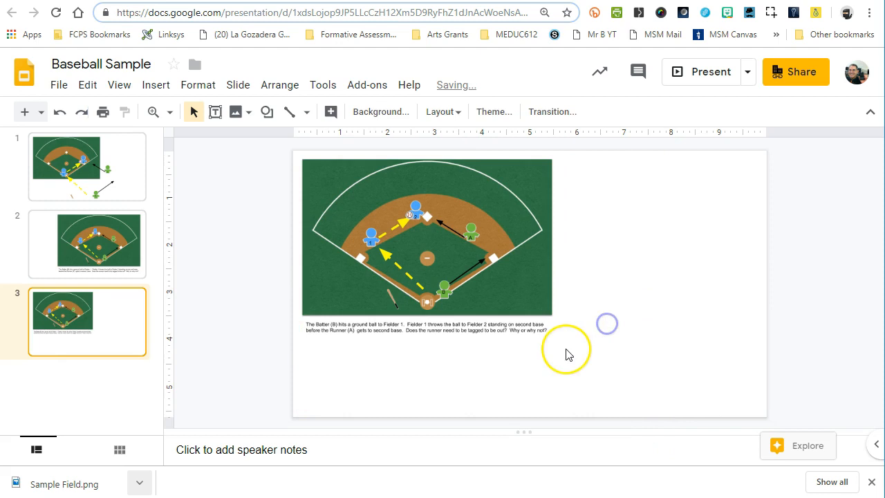
{"action": "left_click", "coordinate": [426, 238]}
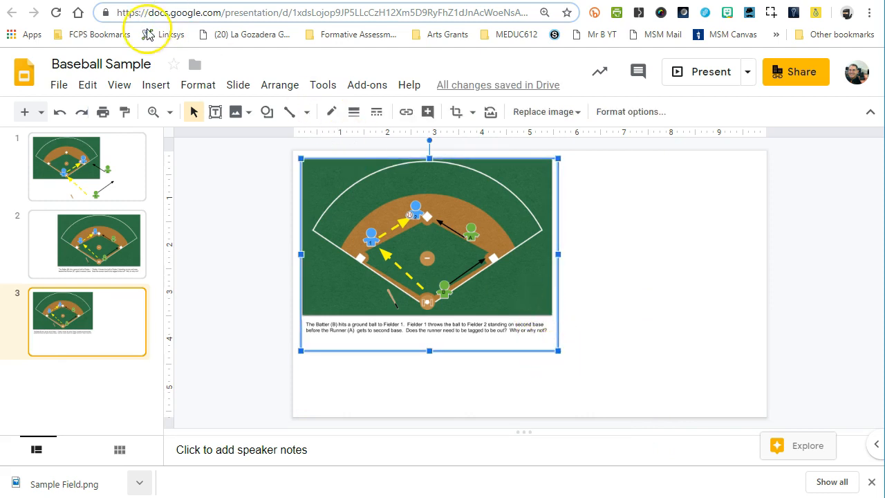
{"action": "mouse_move", "coordinate": [319, 243]}
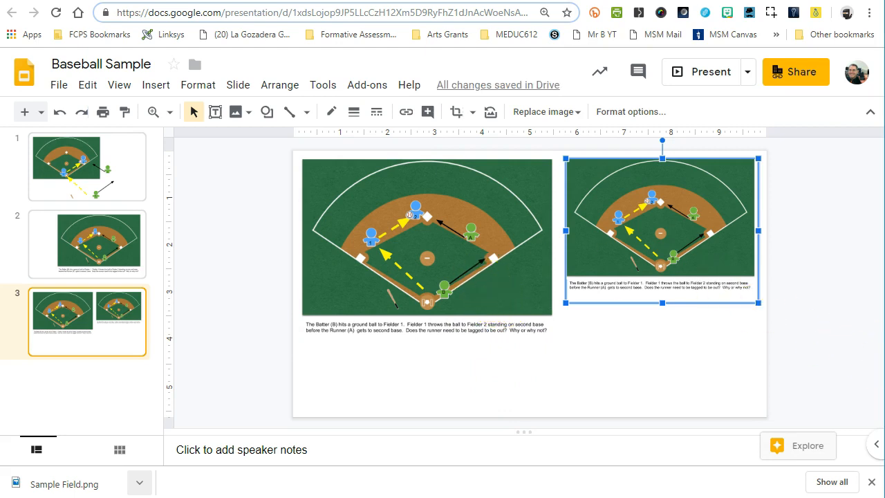
{"action": "mouse_move", "coordinate": [382, 177]}
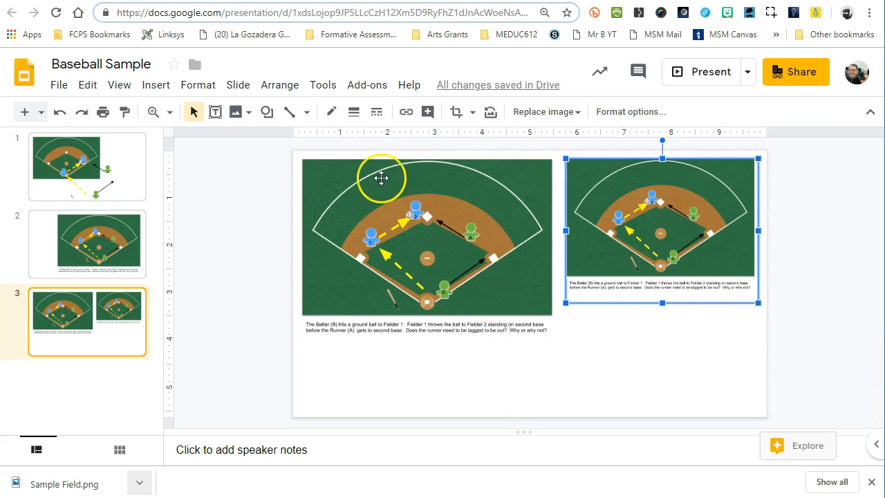
Dismiss the Insert menu and deselect to view the two field images side by side
{"action": "left_click", "coordinate": [155, 84]}
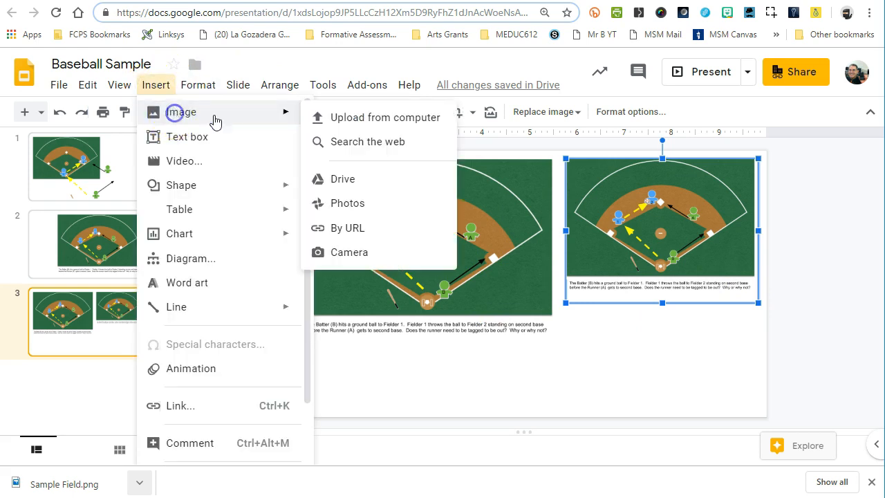
{"action": "left_click", "coordinate": [385, 117]}
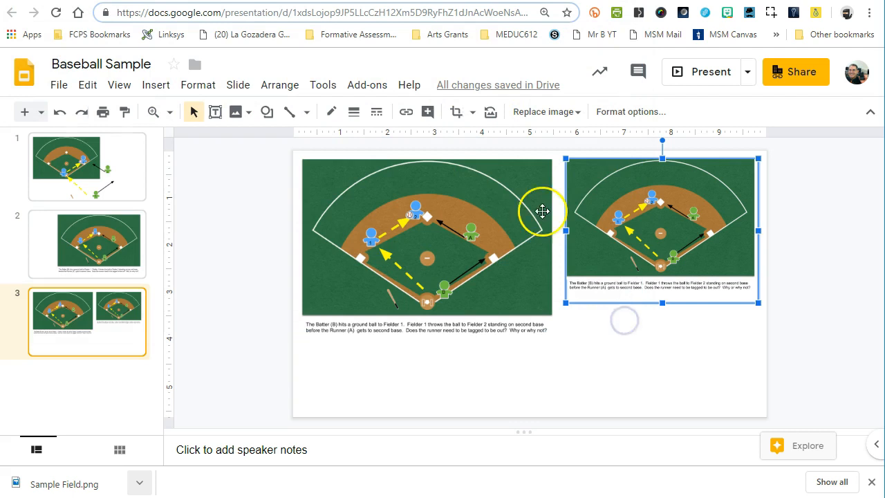
{"action": "mouse_move", "coordinate": [574, 302]}
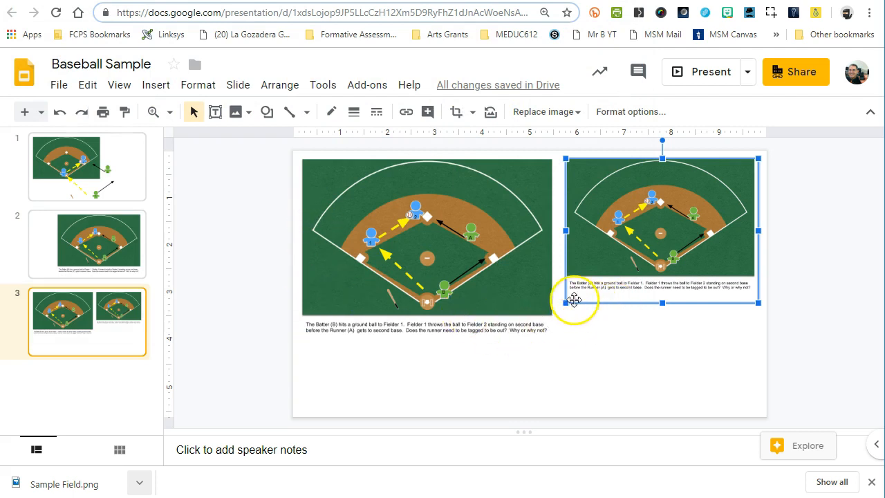
{"action": "left_click", "coordinate": [563, 338]}
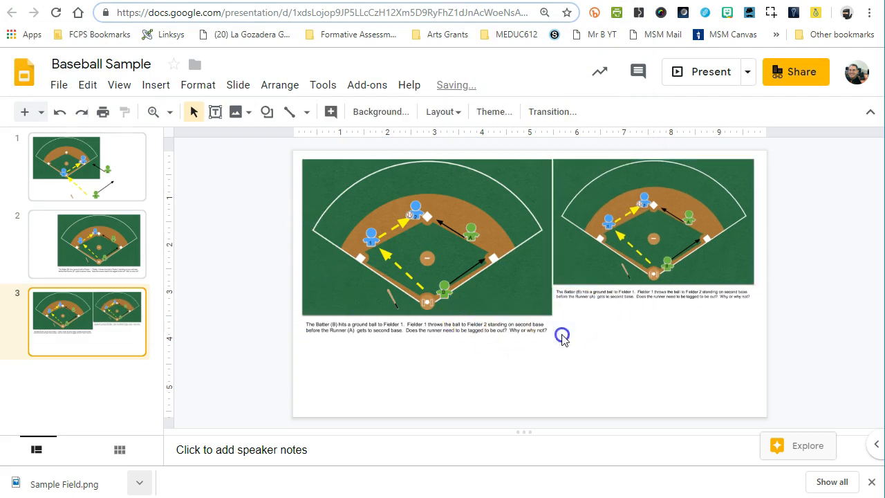
{"action": "mouse_move", "coordinate": [242, 262]}
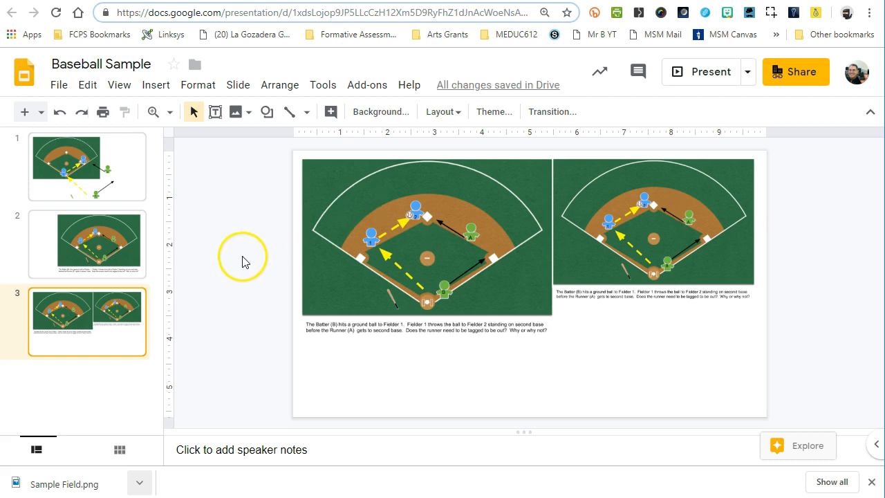